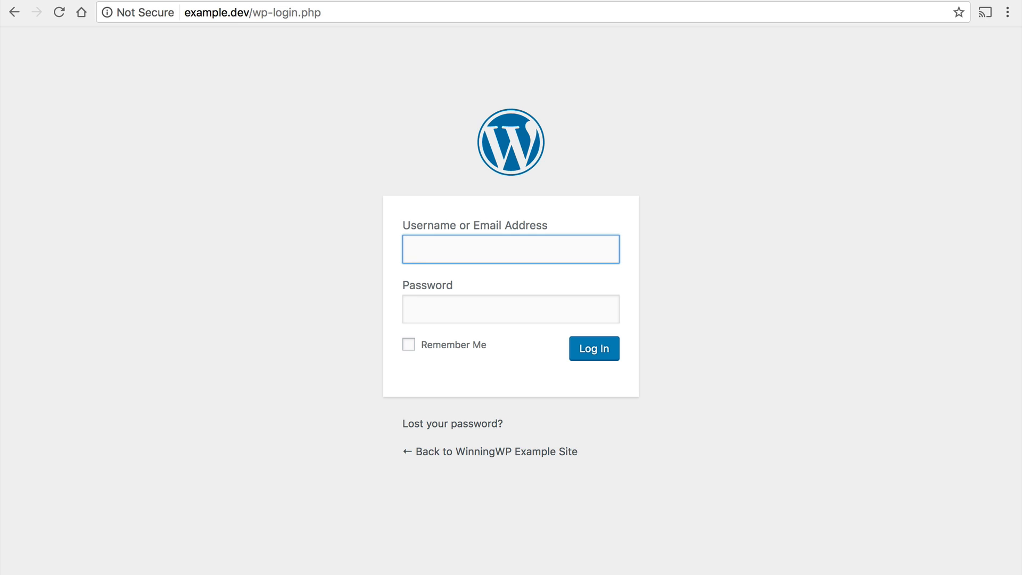
- Log in to the WordPress admin as user 'topher'
{"action": "type", "text": "topher"}
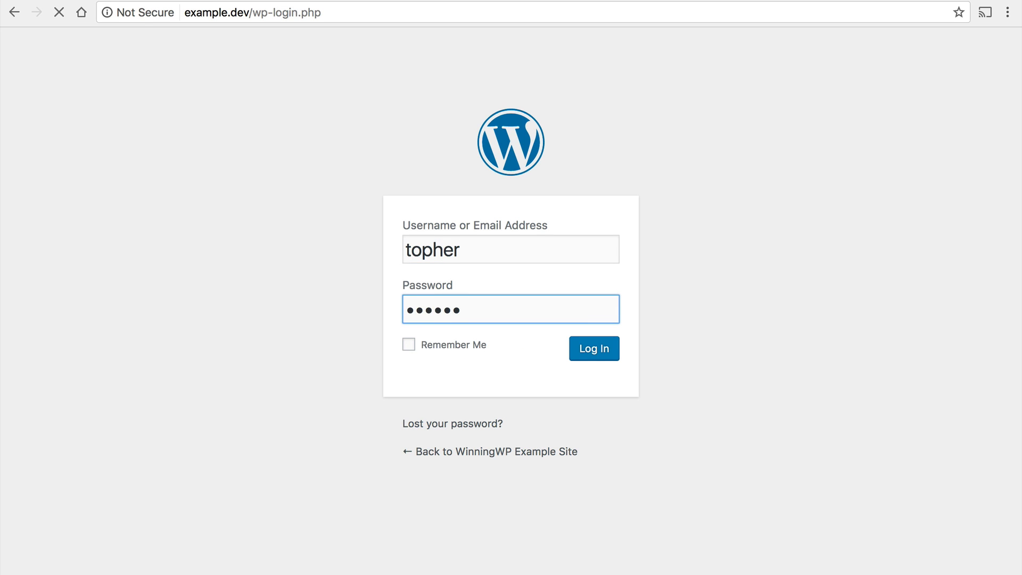
{"action": "left_click", "coordinate": [592, 348]}
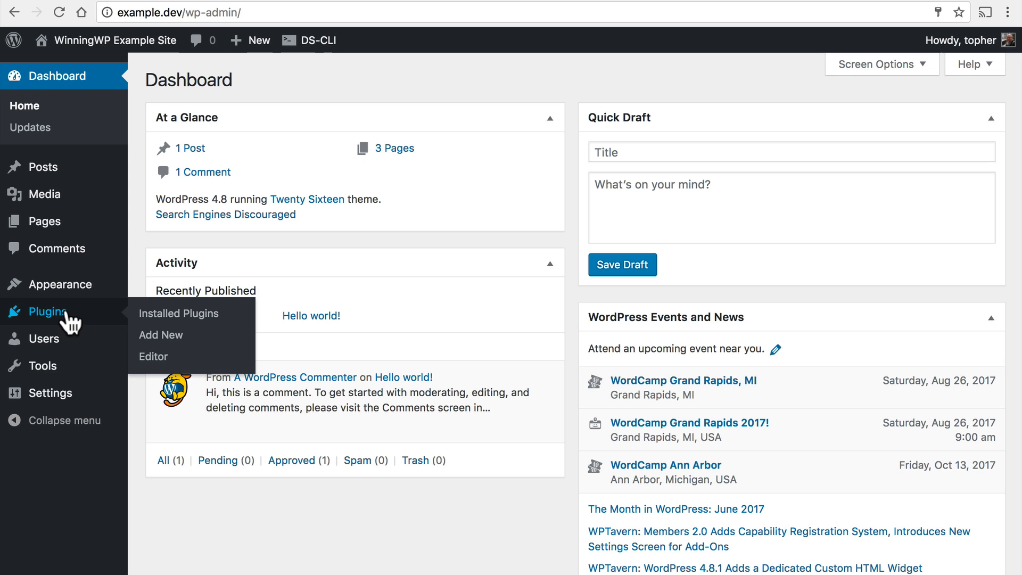
{"action": "mouse_move", "coordinate": [160, 334]}
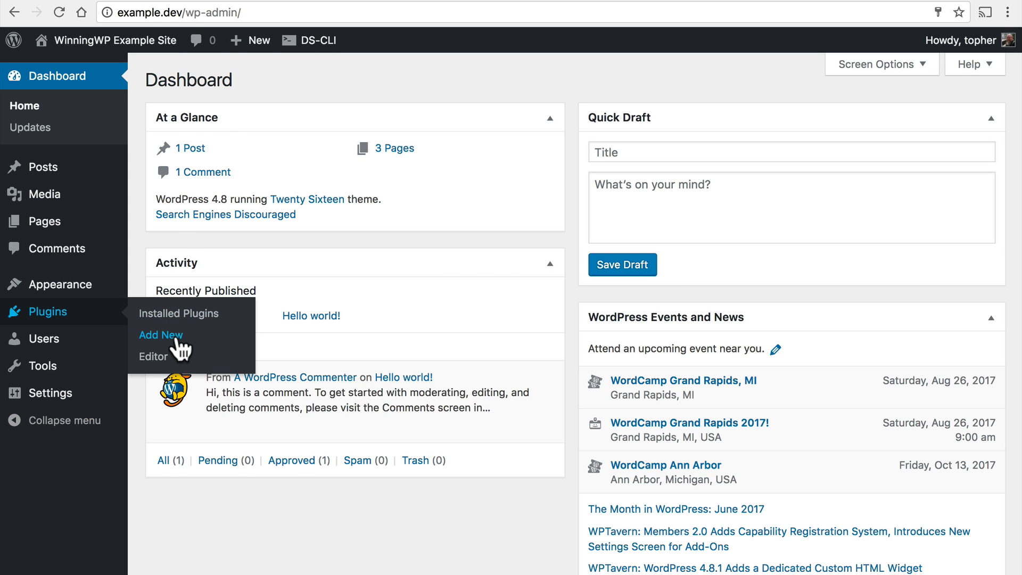
- Go to Plugins > Add New to browse installable plugins
{"action": "left_click", "coordinate": [160, 334]}
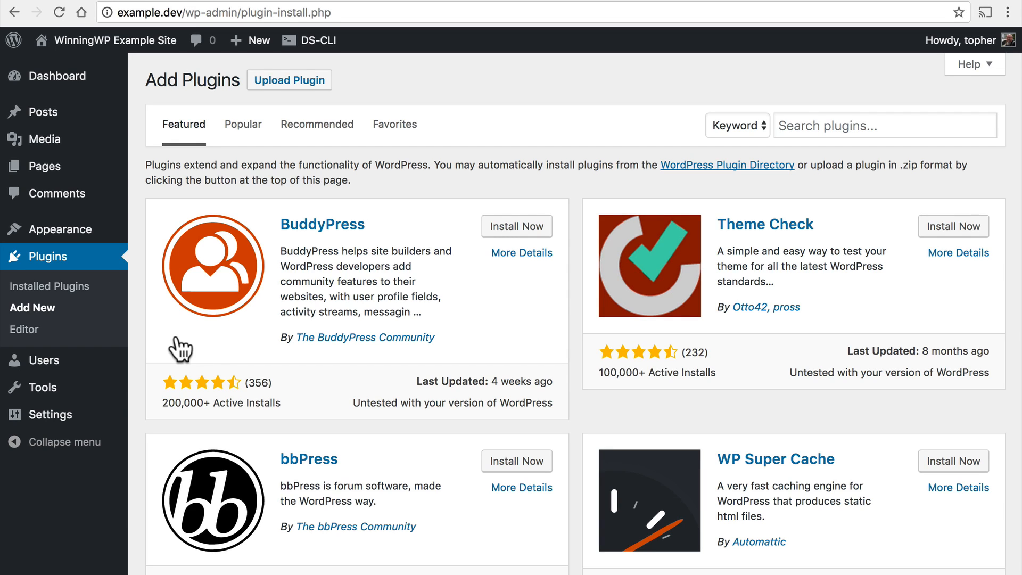
{"action": "mouse_move", "coordinate": [780, 151]}
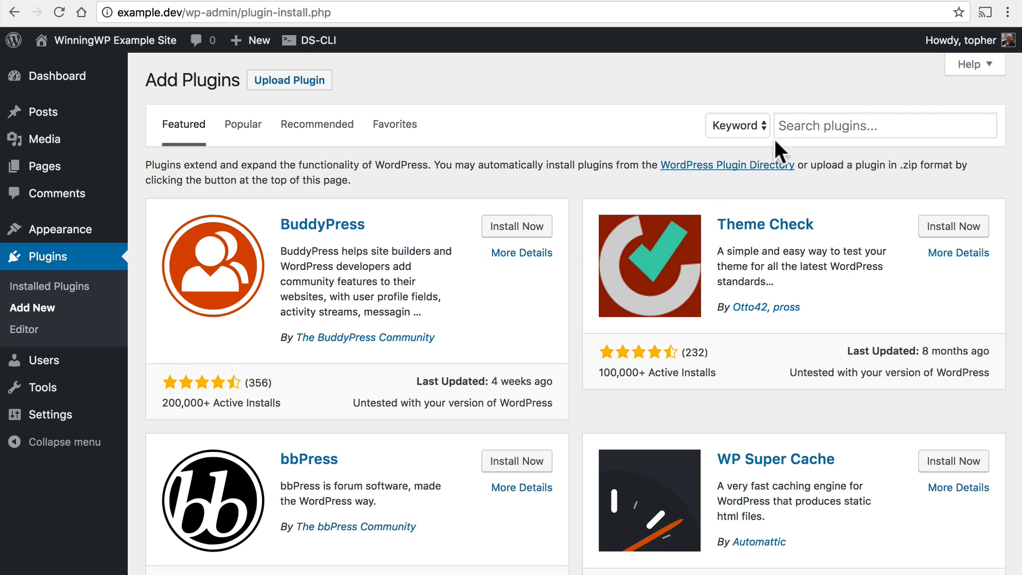
- Search the plugin directory for 'disable comments'
{"action": "left_click", "coordinate": [885, 125]}
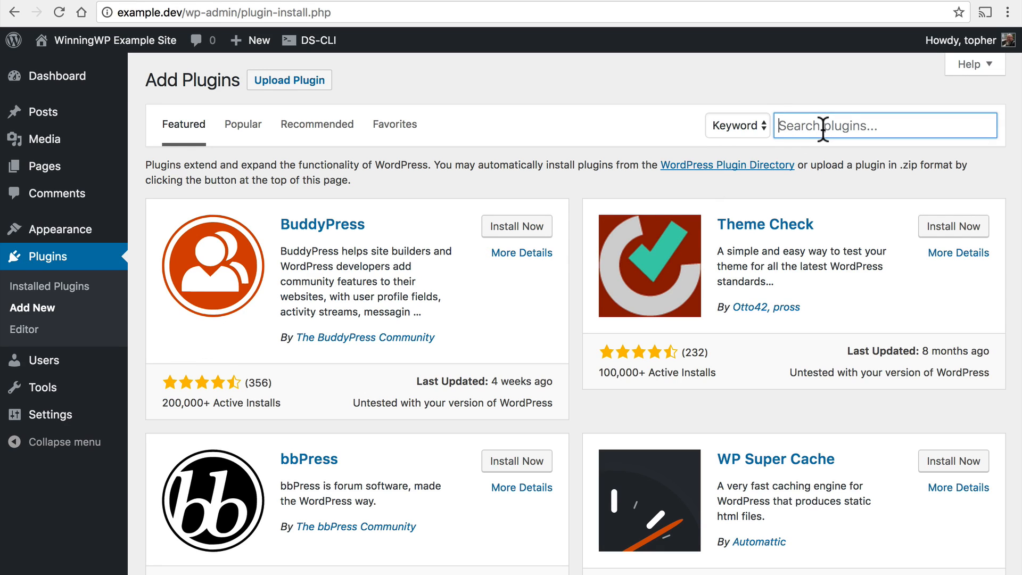
{"action": "type", "text": "disable comment"}
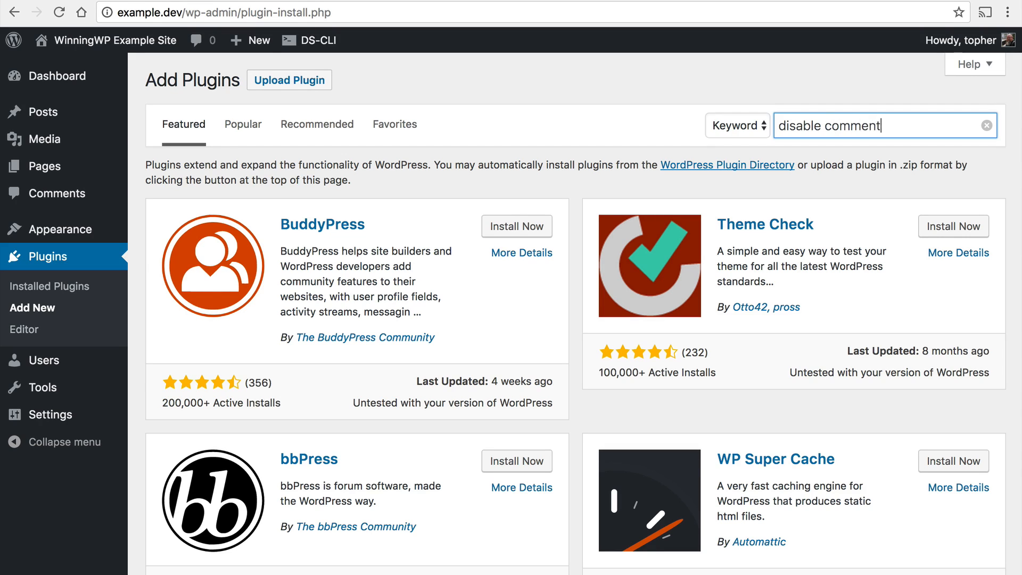
{"action": "key", "text": "Return"}
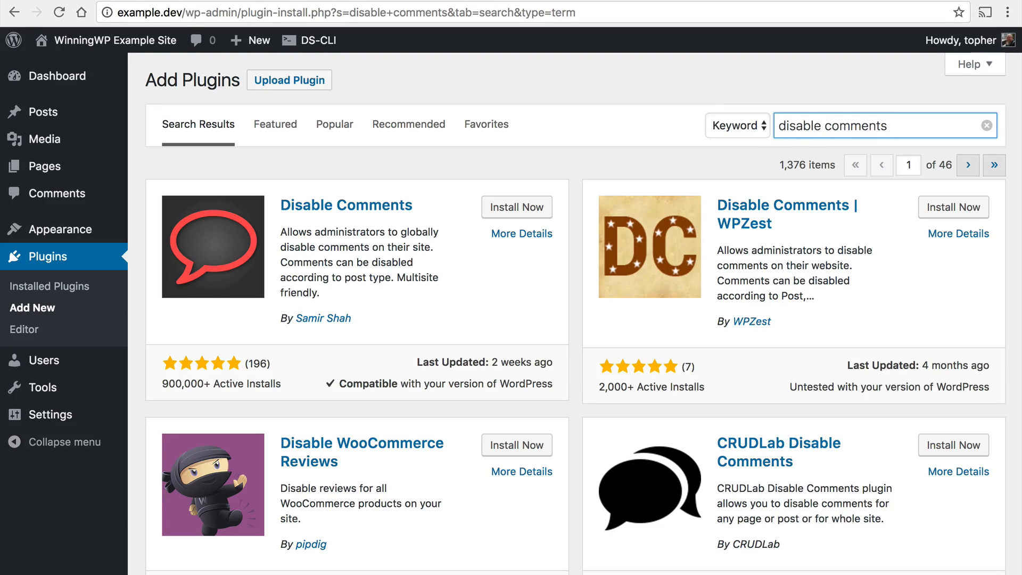
{"action": "mouse_move", "coordinate": [516, 207]}
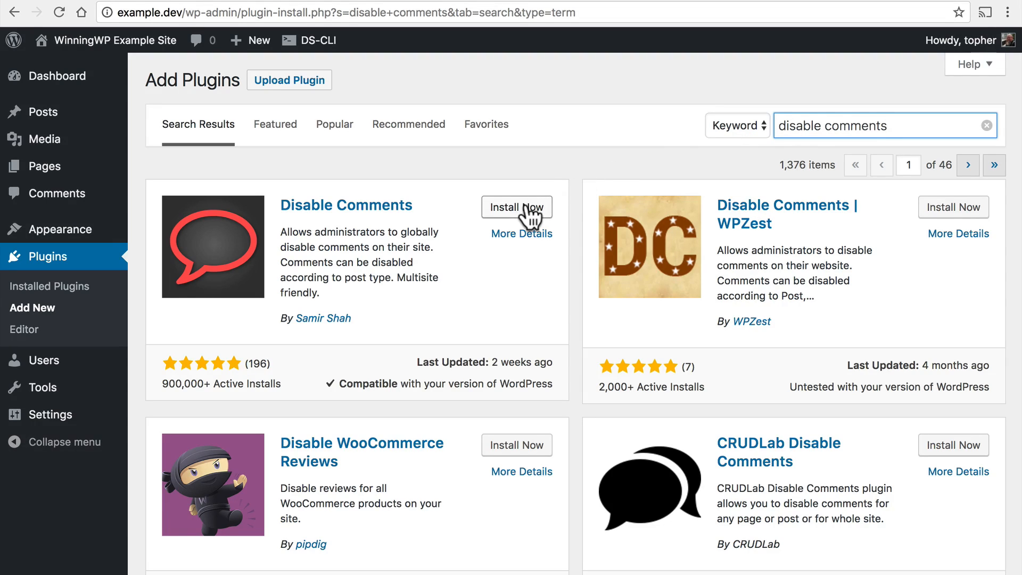
- Install the Disable Comments plugin from its search result card and activate it
{"action": "left_click", "coordinate": [517, 207]}
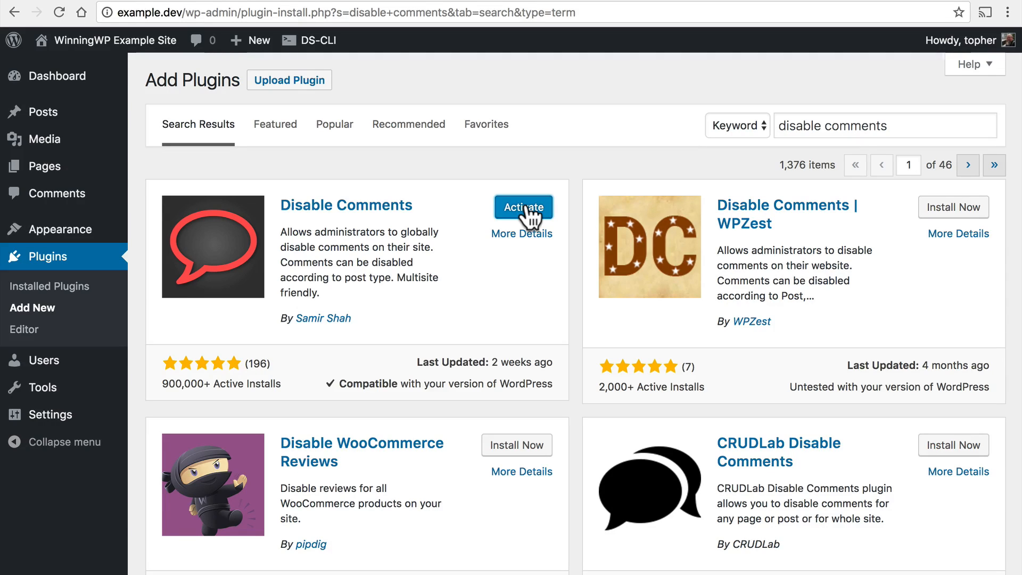
{"action": "mouse_move", "coordinate": [554, 224]}
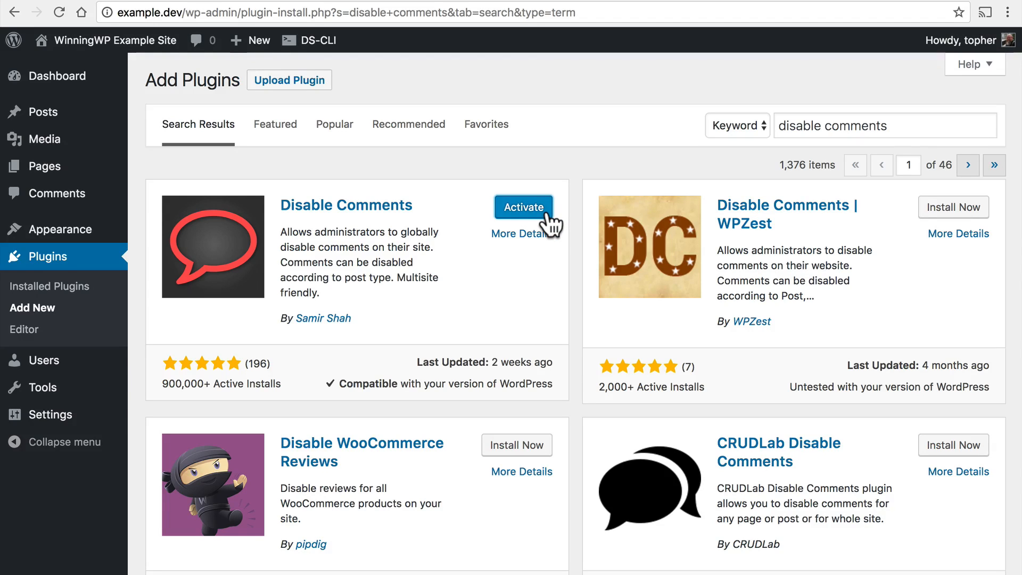
{"action": "left_click", "coordinate": [523, 207]}
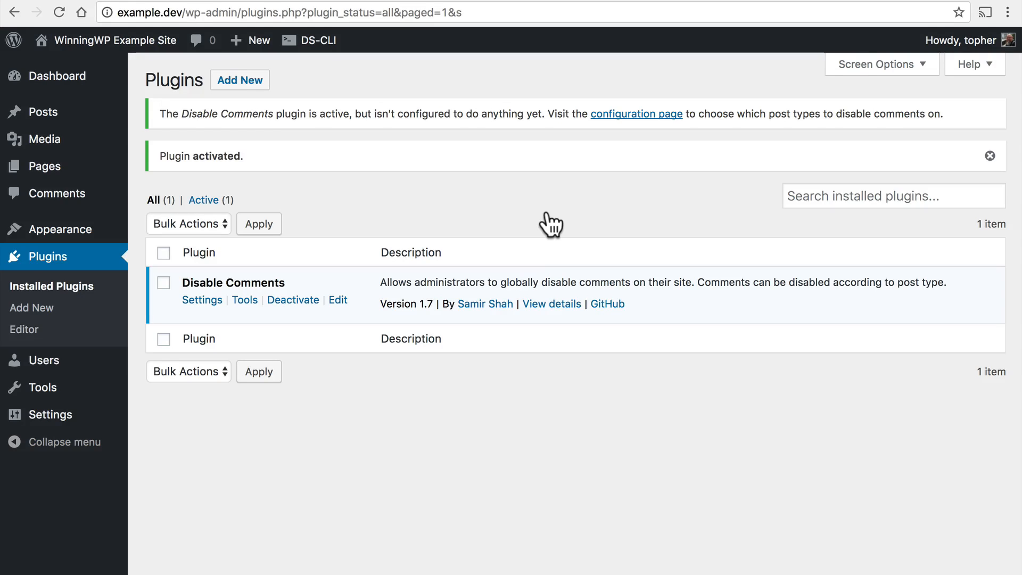
{"action": "mouse_move", "coordinate": [473, 137]}
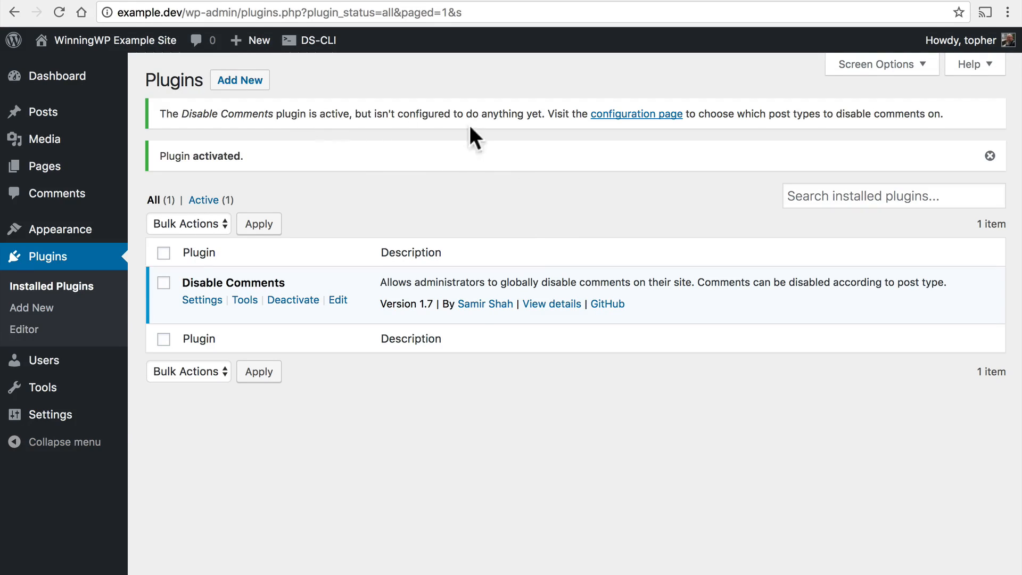
{"action": "mouse_move", "coordinate": [610, 145]}
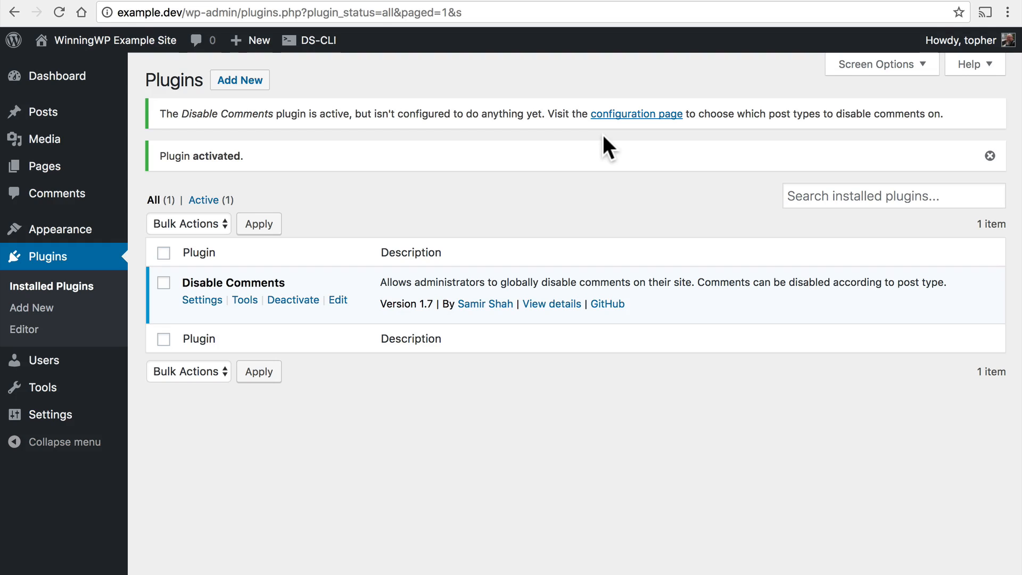
{"action": "mouse_move", "coordinate": [31, 307]}
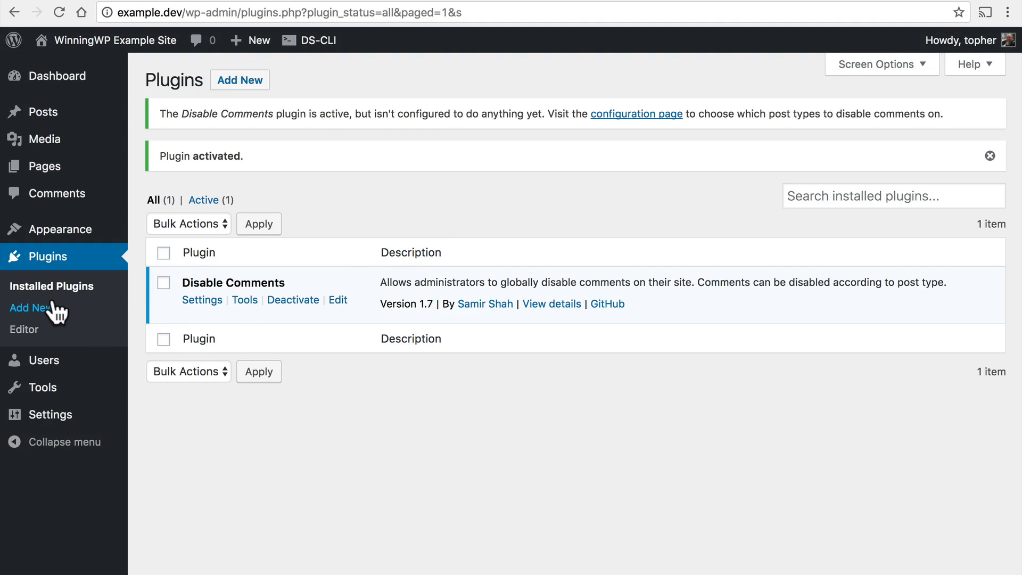
{"action": "mouse_move", "coordinate": [212, 179]}
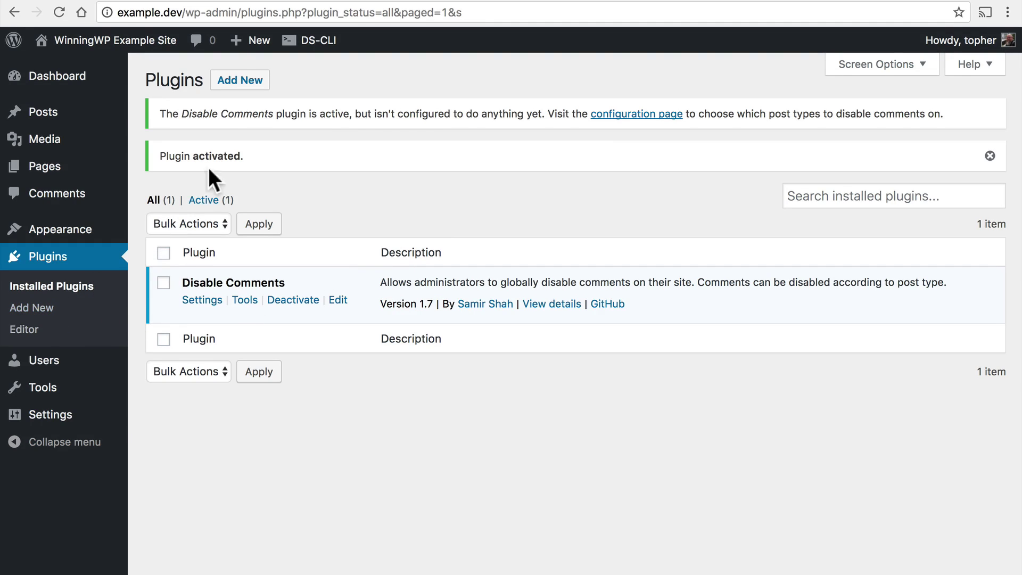
{"action": "mouse_move", "coordinate": [239, 79]}
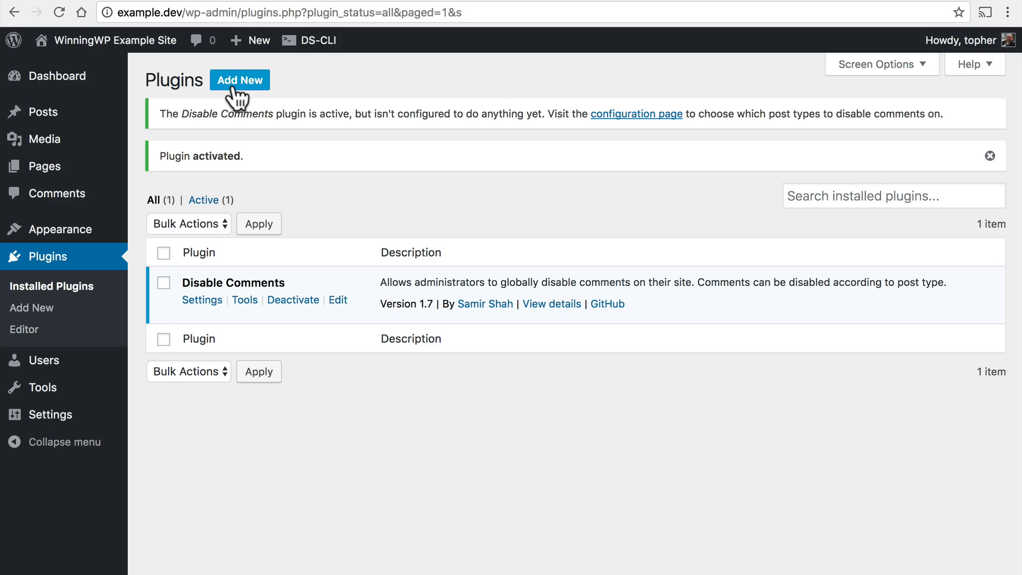
- Select duplicate-post.3.2.zip in the Upload Plugin form
{"action": "left_click", "coordinate": [239, 79]}
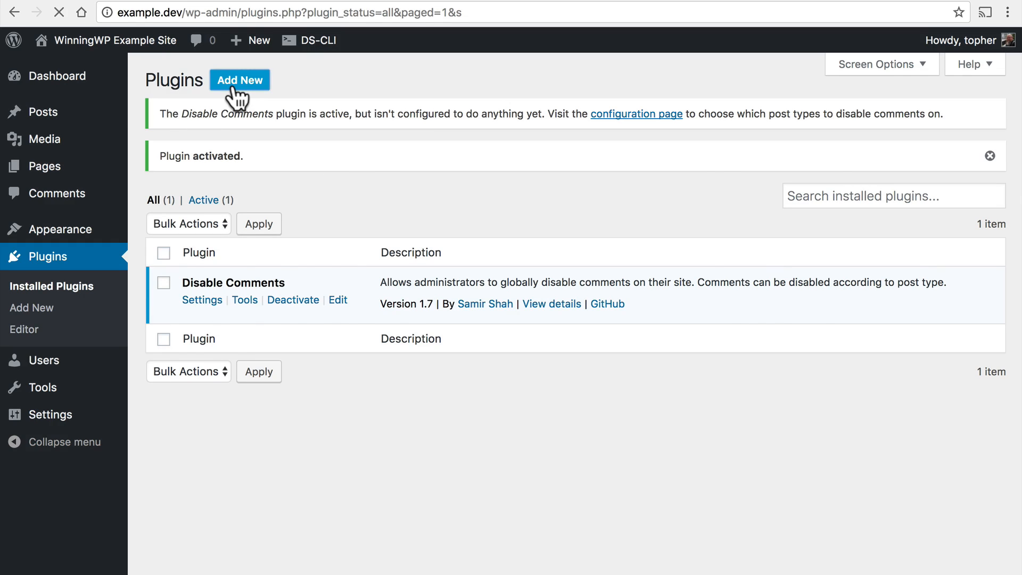
{"action": "left_click", "coordinate": [239, 79]}
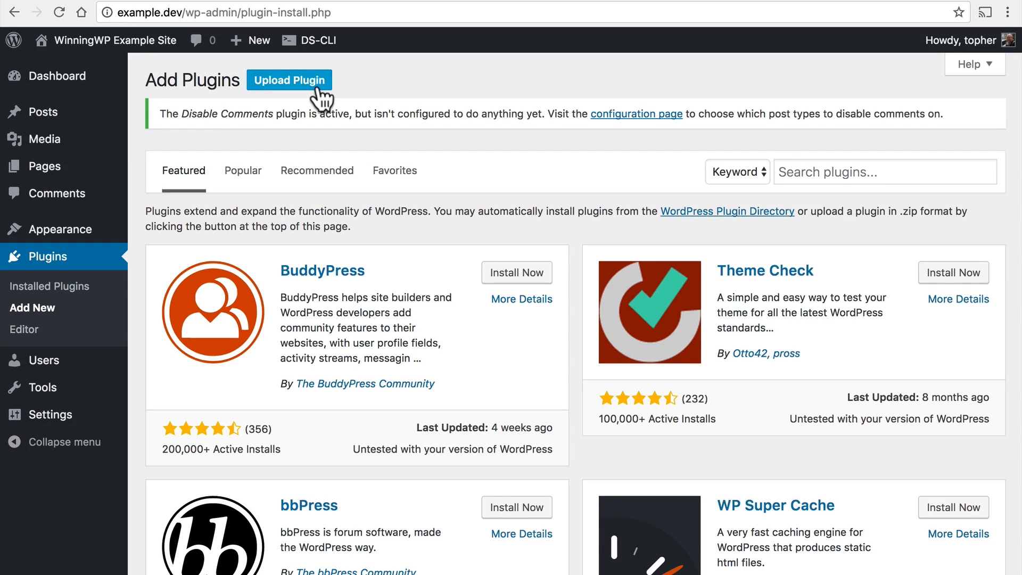
{"action": "mouse_move", "coordinate": [361, 188]}
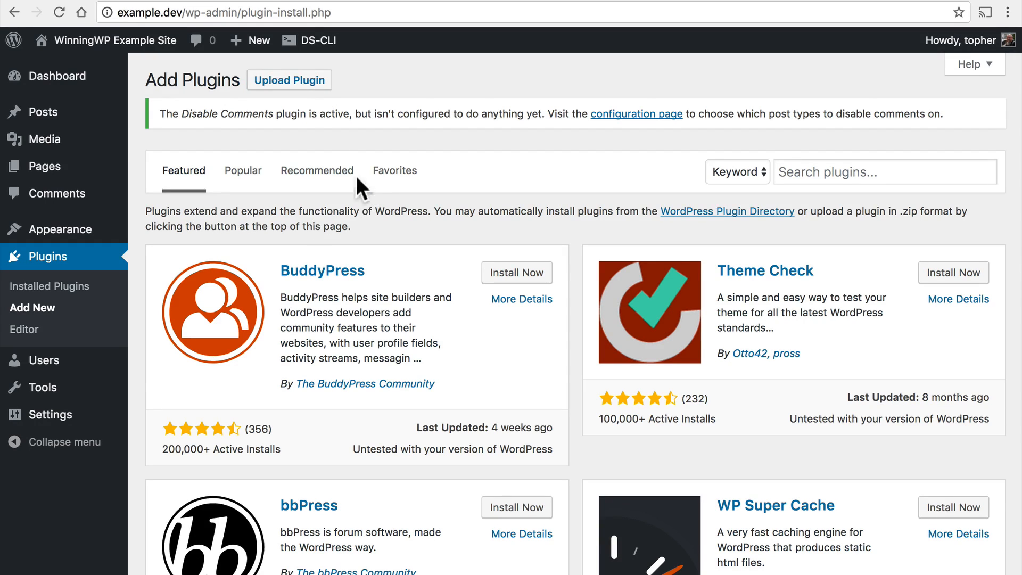
{"action": "left_click", "coordinate": [289, 79]}
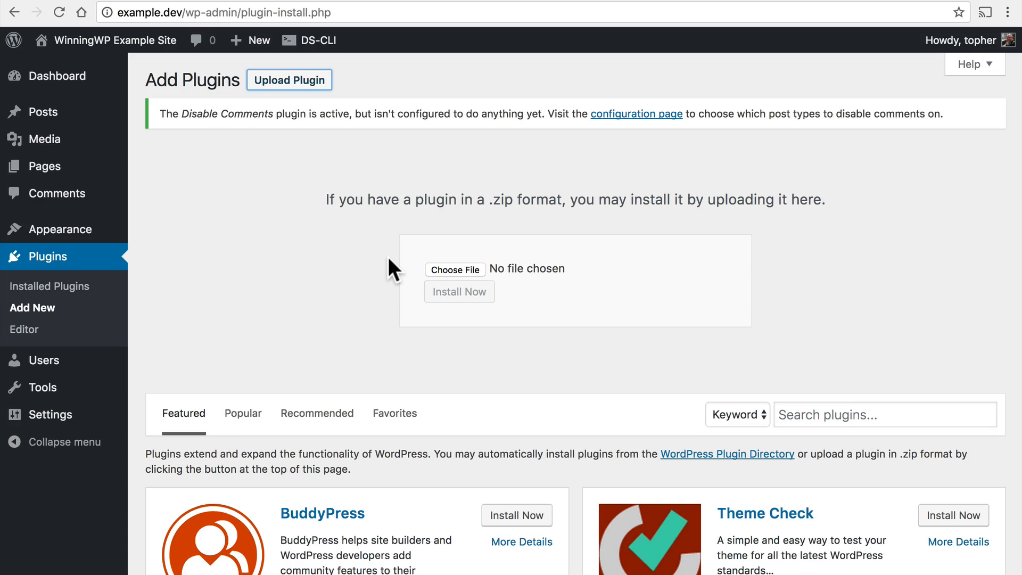
{"action": "mouse_move", "coordinate": [502, 255]}
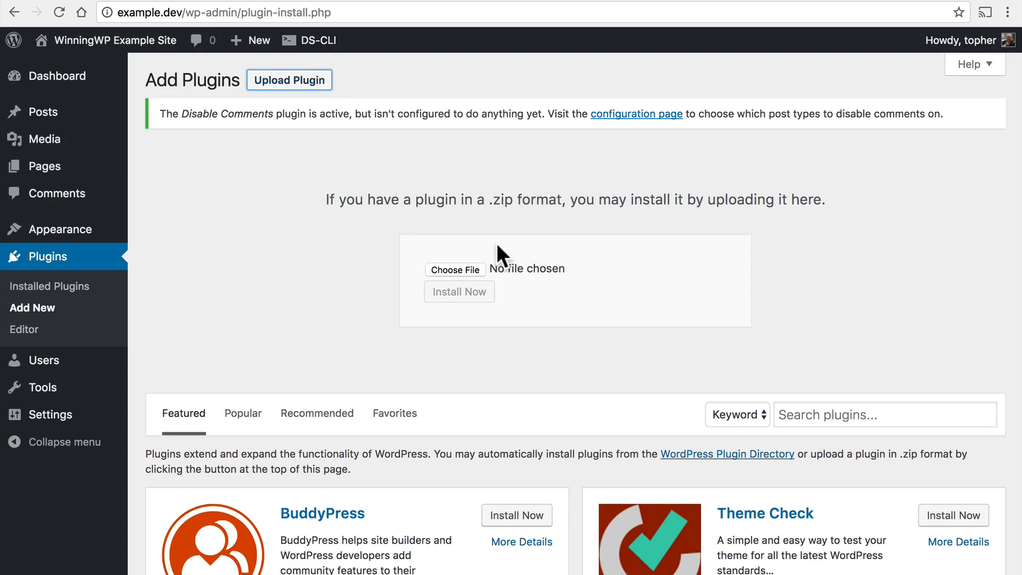
{"action": "left_click", "coordinate": [454, 269]}
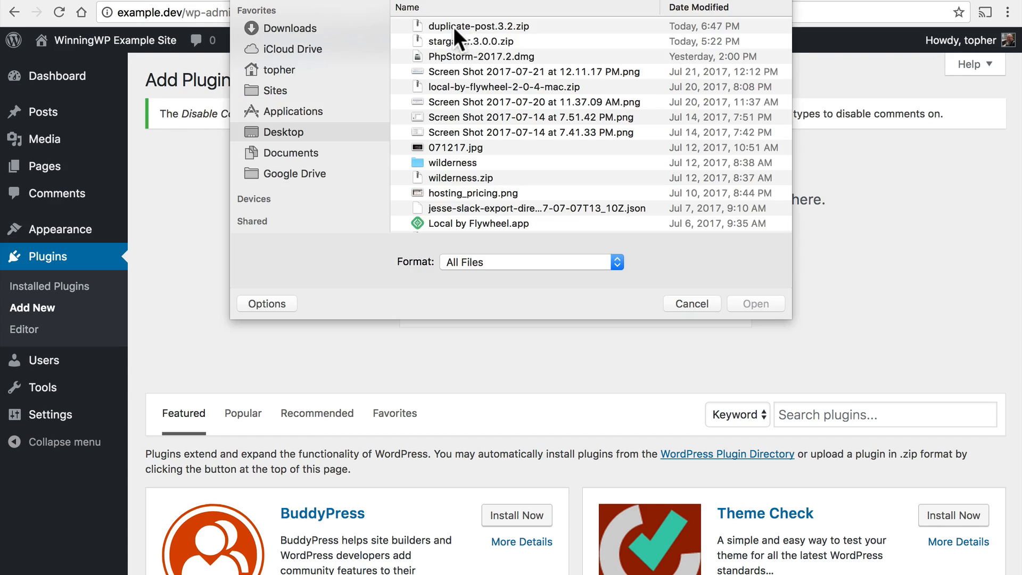
{"action": "mouse_move", "coordinate": [464, 34]}
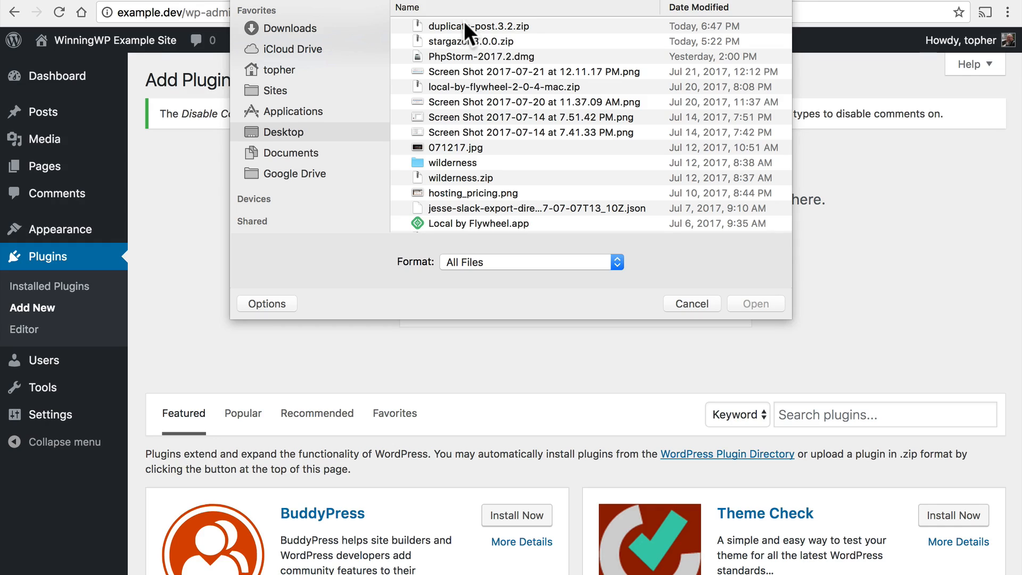
{"action": "left_click", "coordinate": [755, 303]}
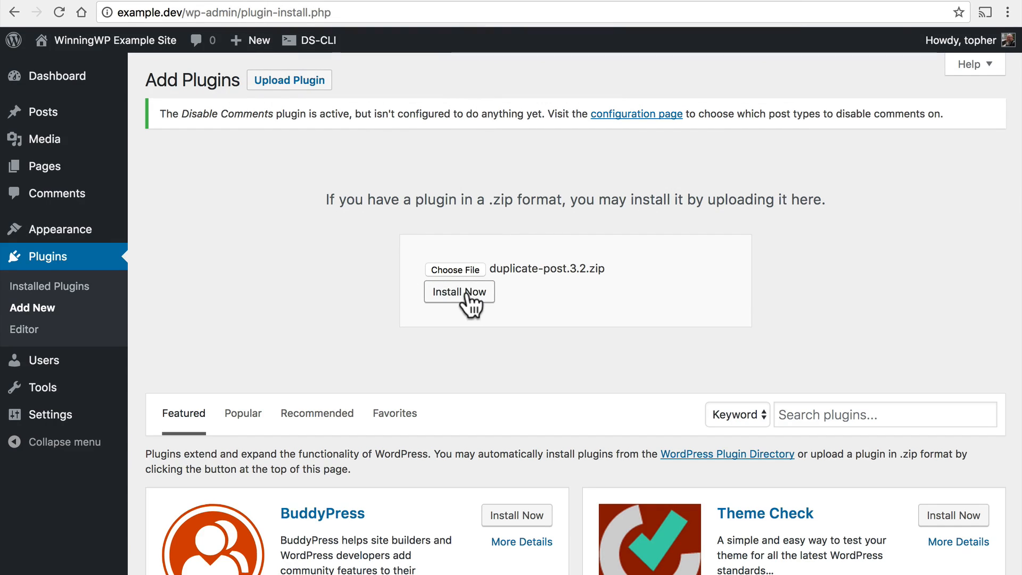
- Install the Duplicate Post plugin from the uploaded zip and activate it
{"action": "left_click", "coordinate": [459, 292]}
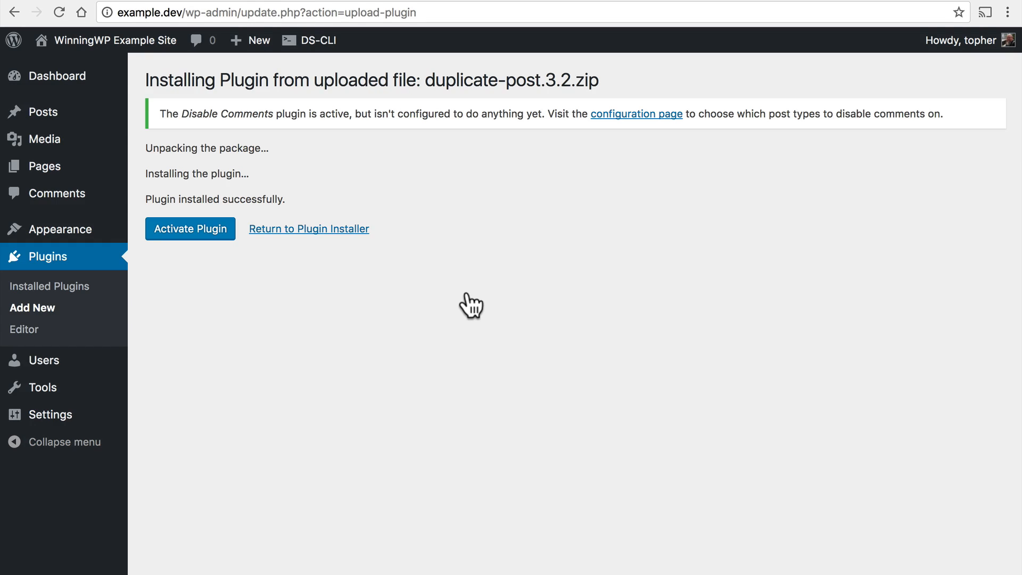
{"action": "mouse_move", "coordinate": [229, 273]}
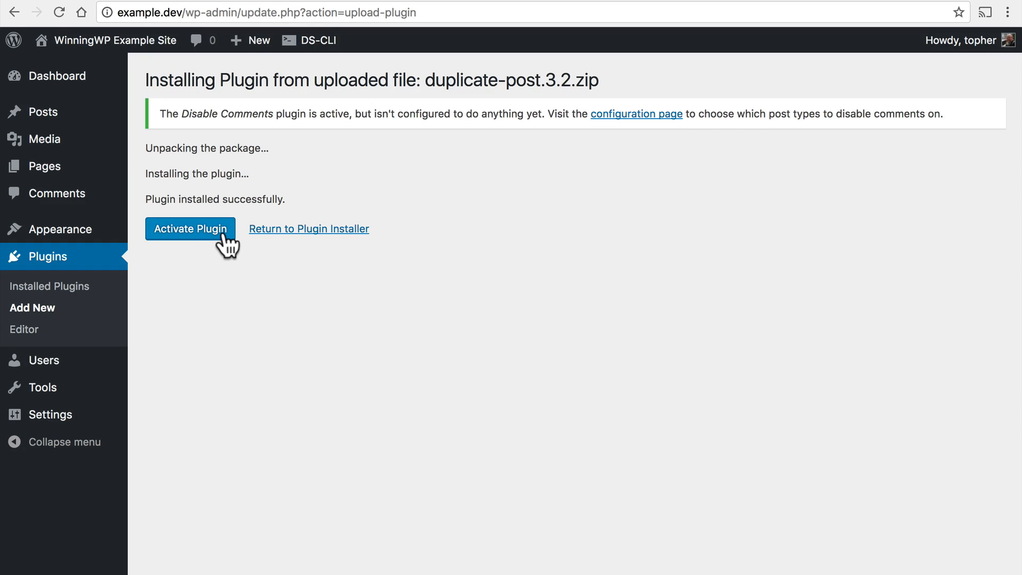
{"action": "left_click", "coordinate": [189, 229]}
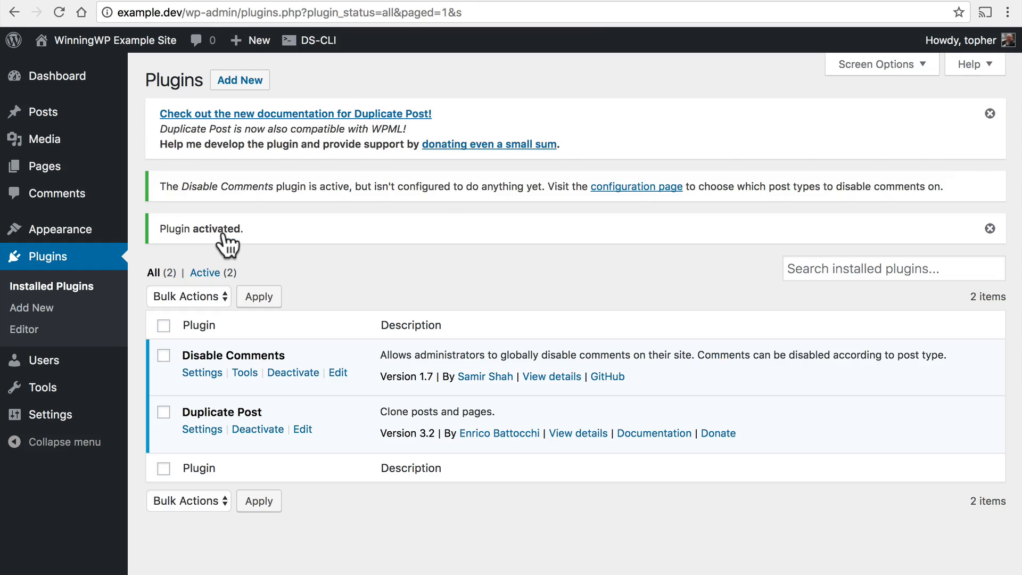